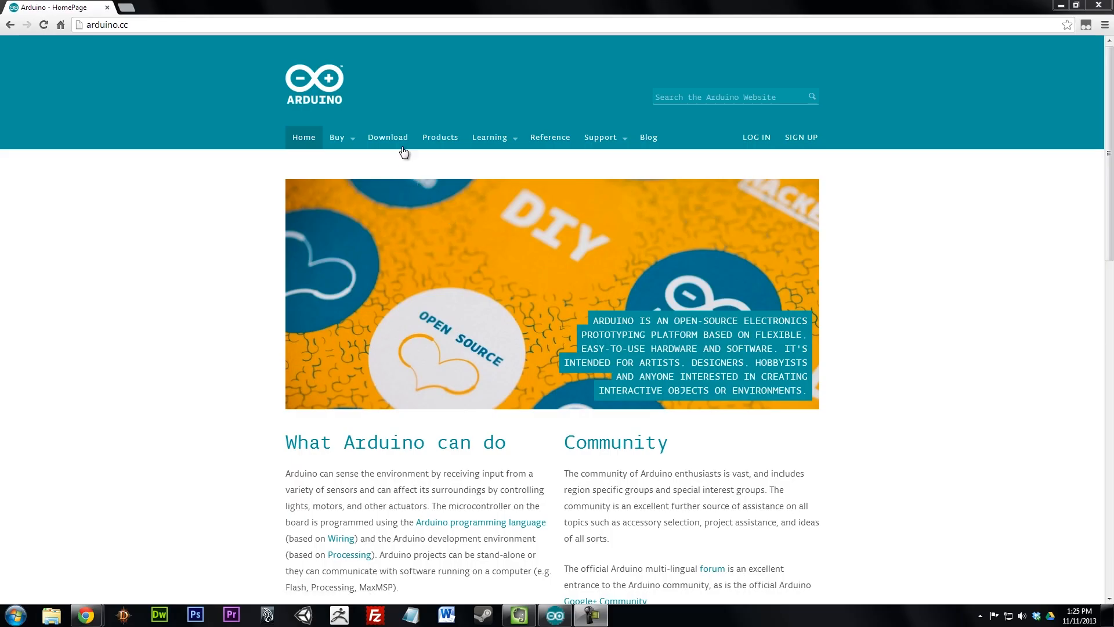
Step: Close the arduino.cc page and load the Blink example in the Arduino IDE
click(387, 137)
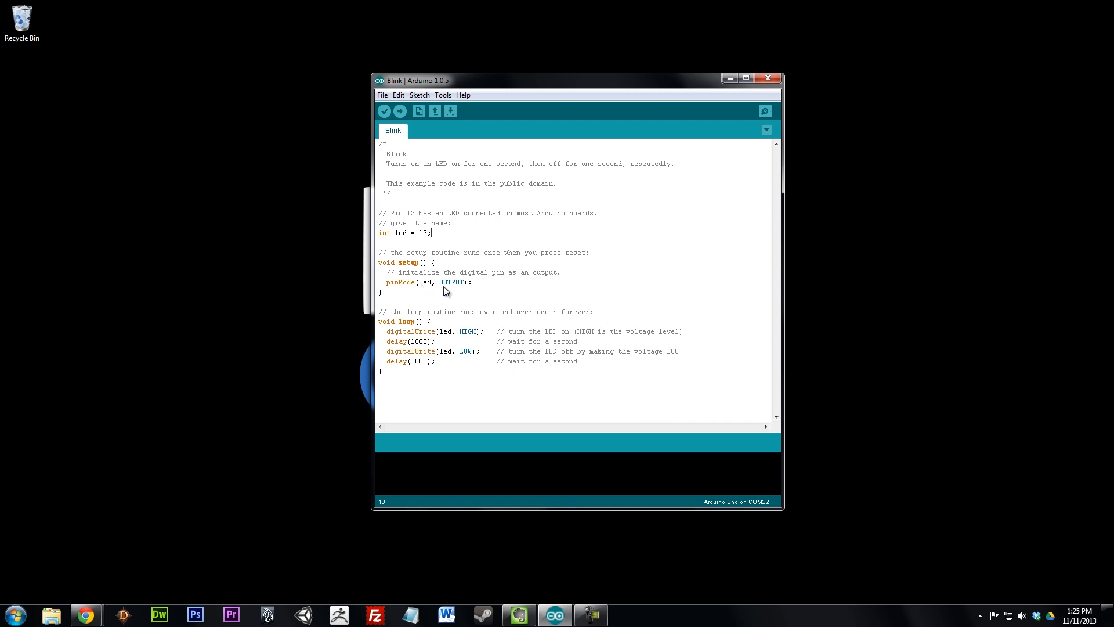
mouse_move(398, 349)
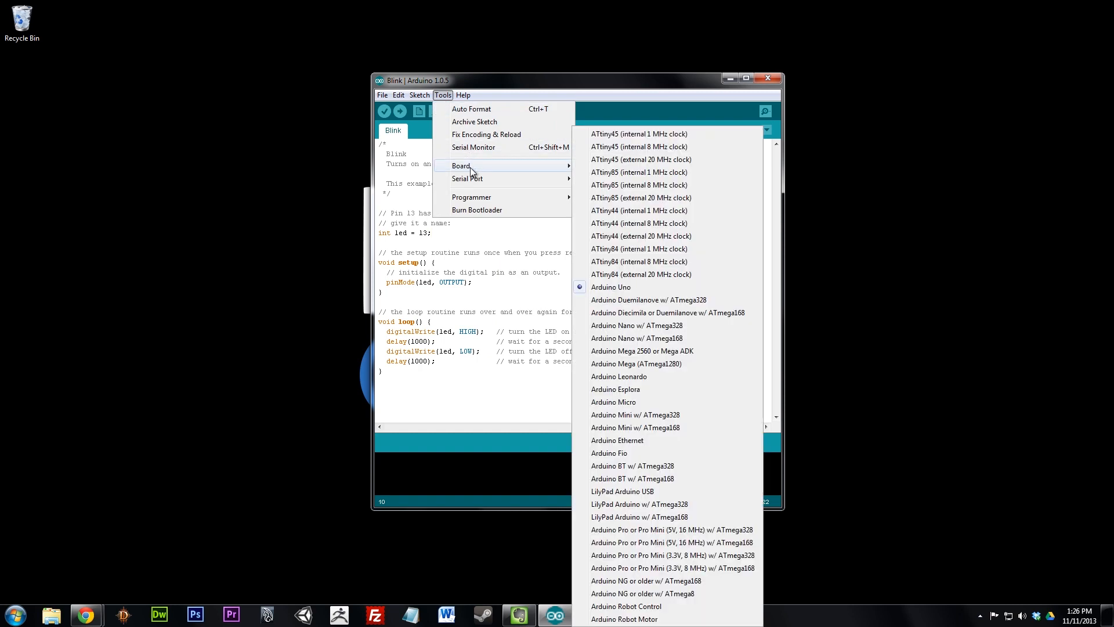
mouse_move(609, 286)
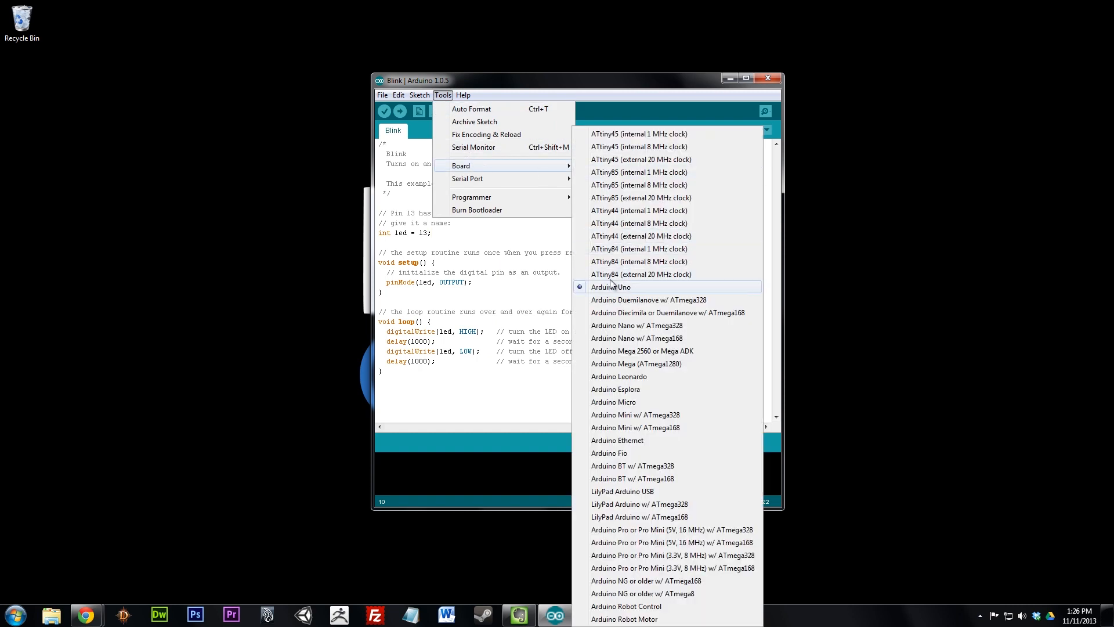
Step: Select Arduino Uno as the board and upload the unmodified Blink sketch
click(467, 178)
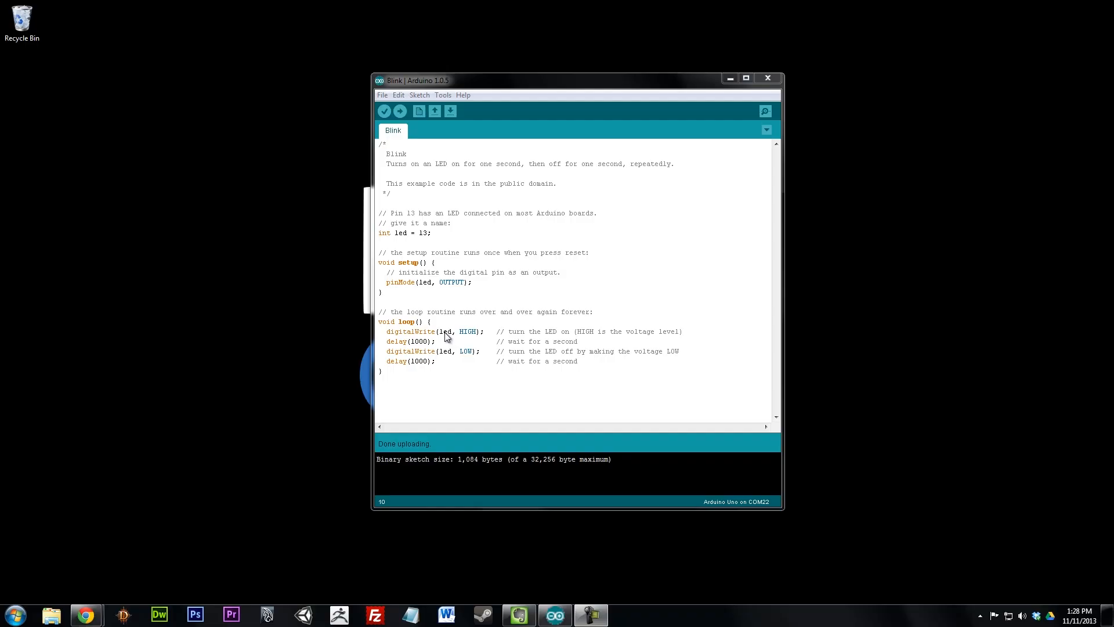
Step: Change the delay values from 1000 to random(100,1000), then upload the sketch
double_click(419, 341)
text(random)
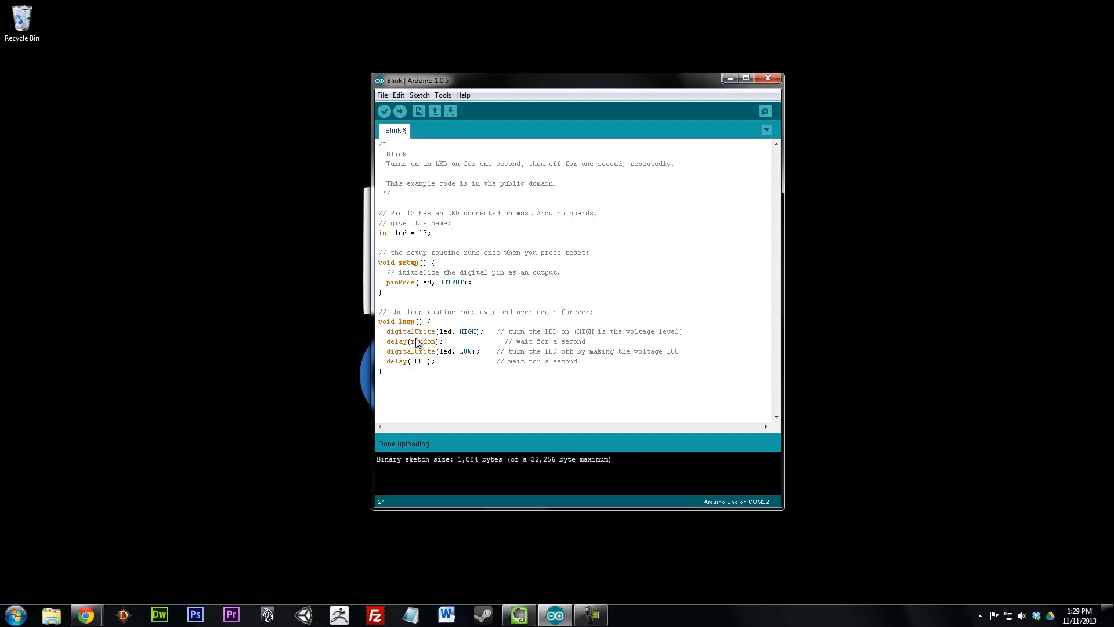
text(100)
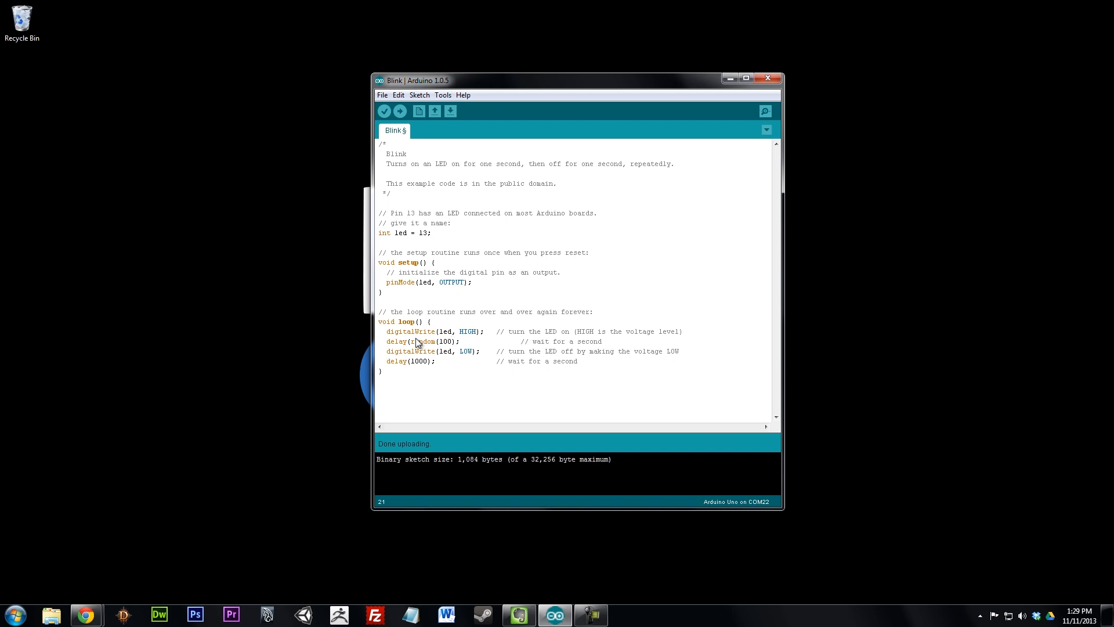
text(,1000))
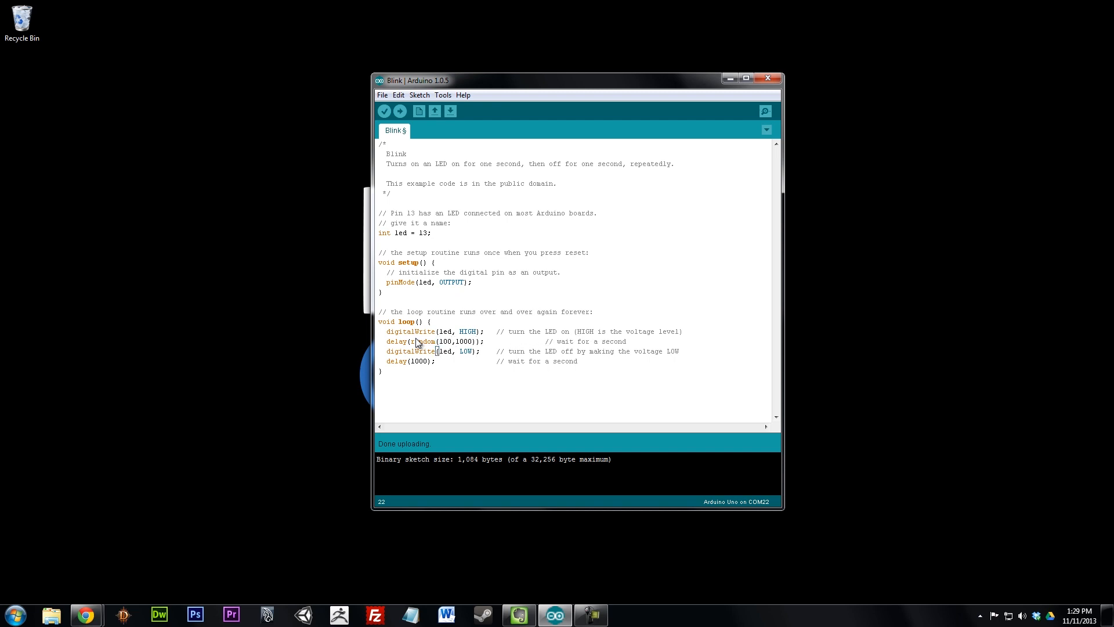
click(411, 341)
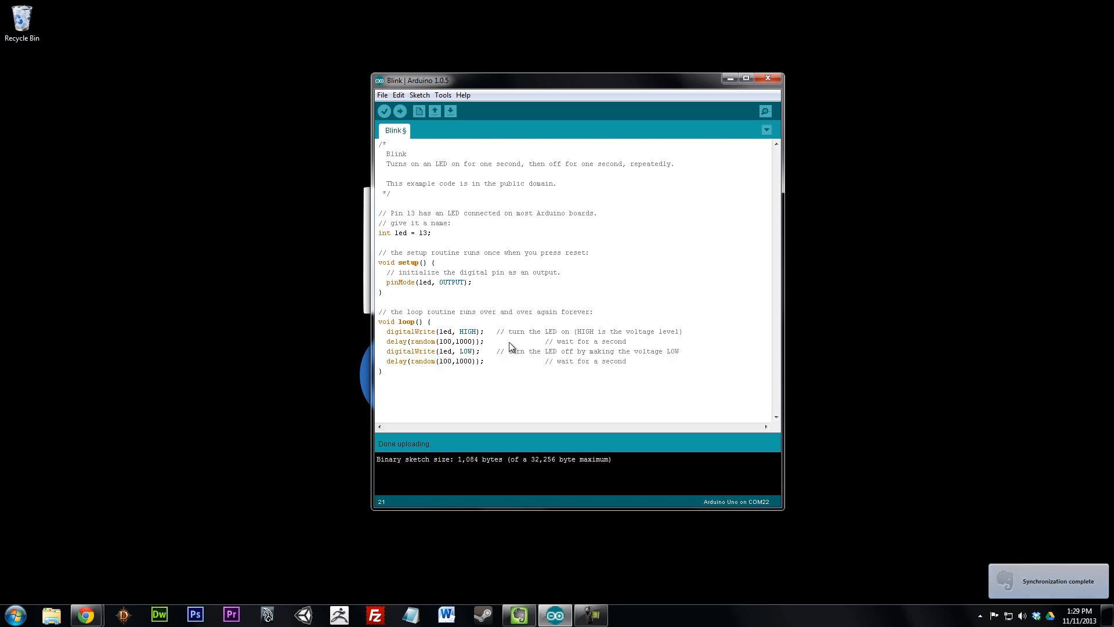
click(399, 111)
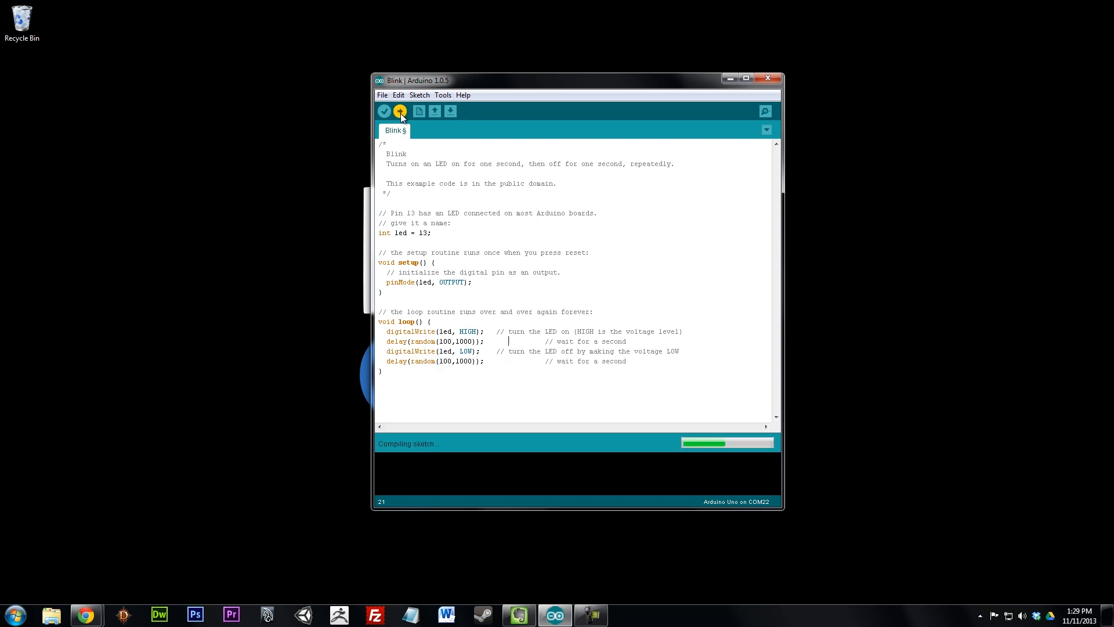